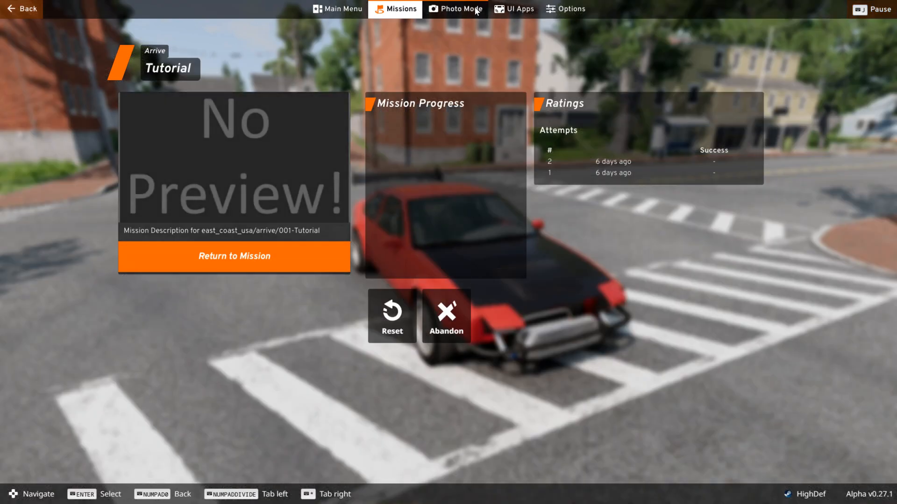
Step: Narrow the Photo Mode field of view from 60° to about 20° to frame the red car and police car
click(456, 9)
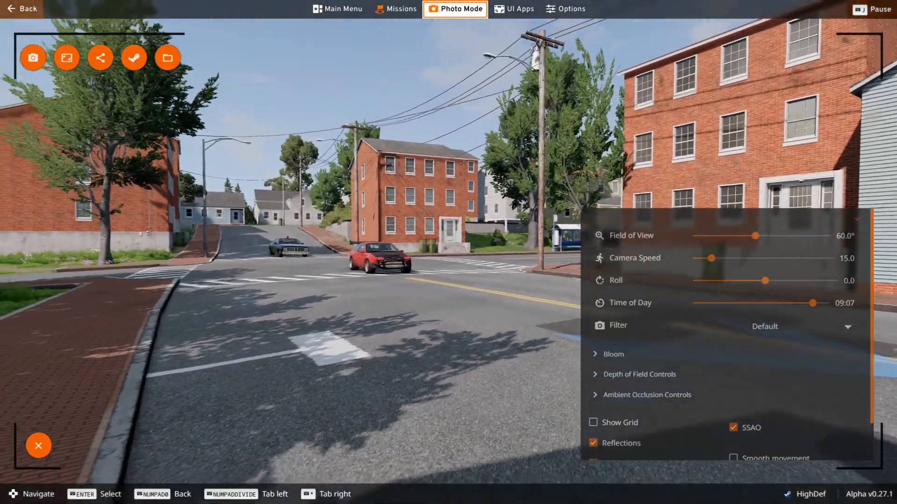
drag(755, 236, 738, 235)
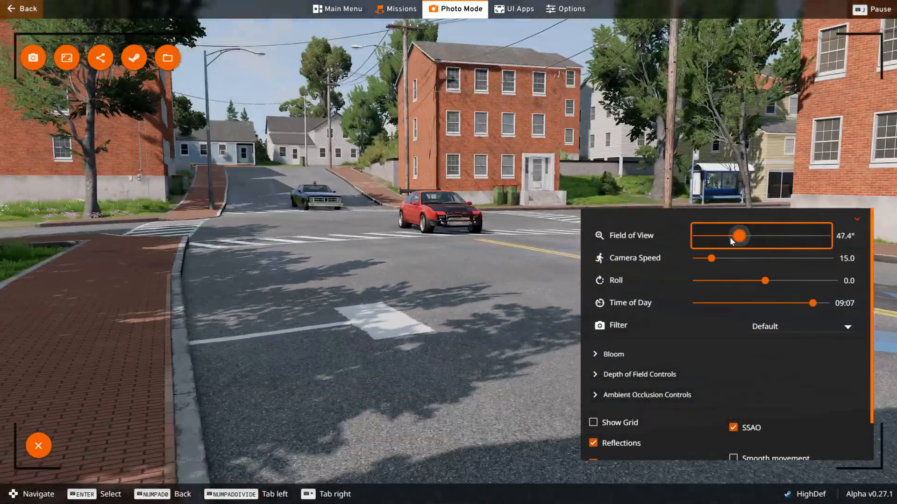
drag(737, 236, 703, 236)
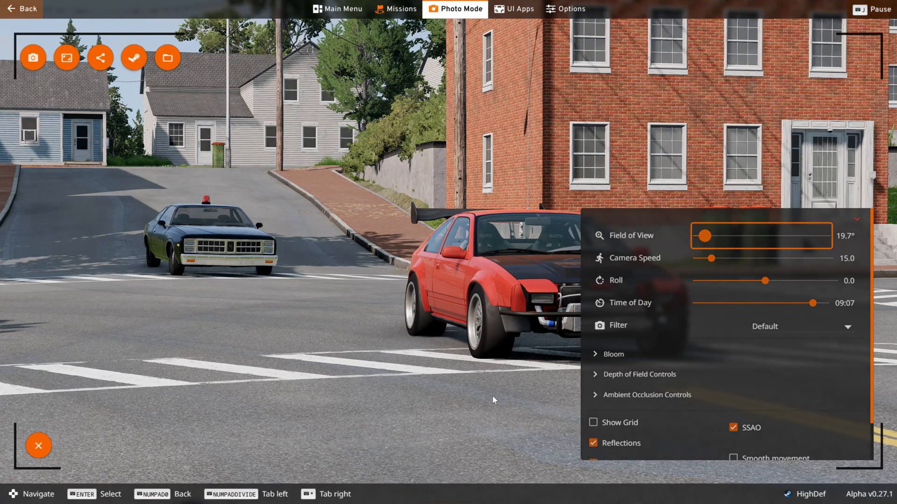
mouse_move(34, 58)
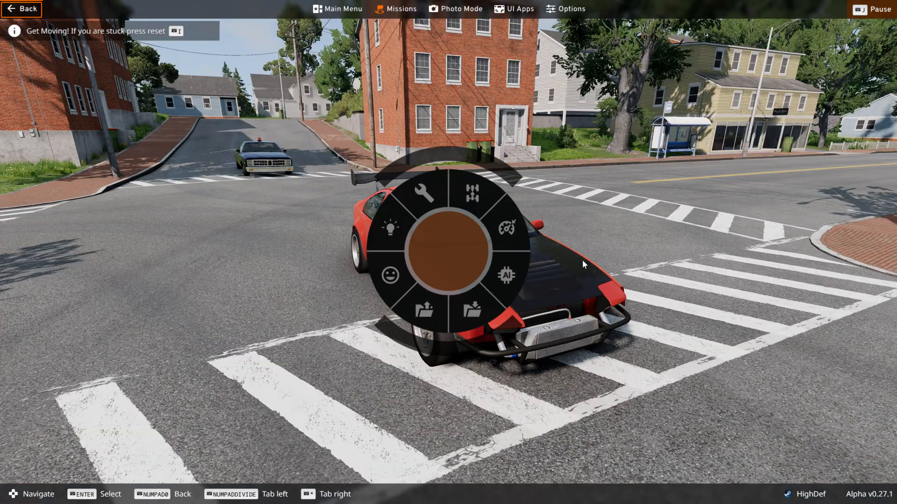
click(342, 8)
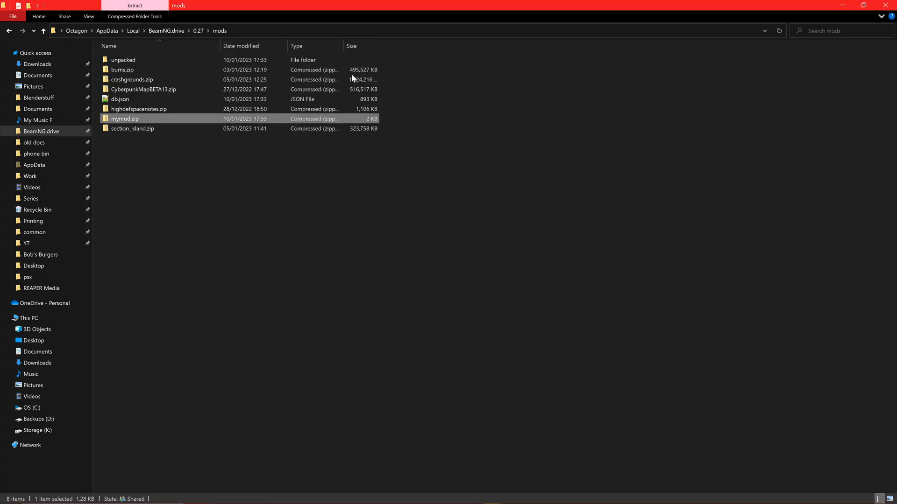
Step: From the 0.27 folder, open the first screenshot in screenshots\2023-01 for editing in Paint
click(198, 30)
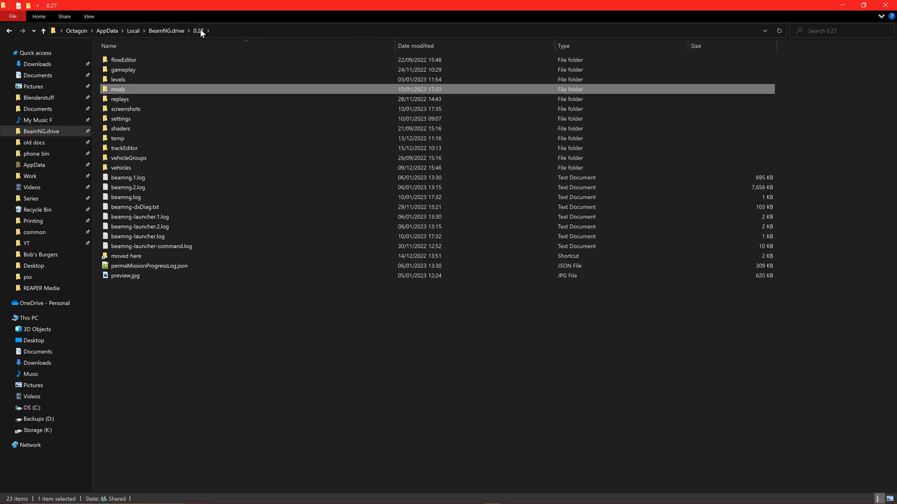
double_click(126, 109)
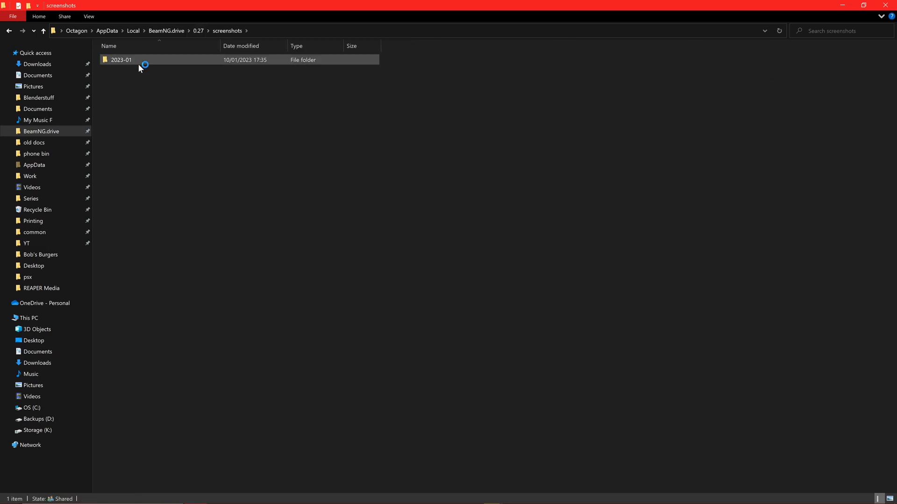
double_click(121, 60)
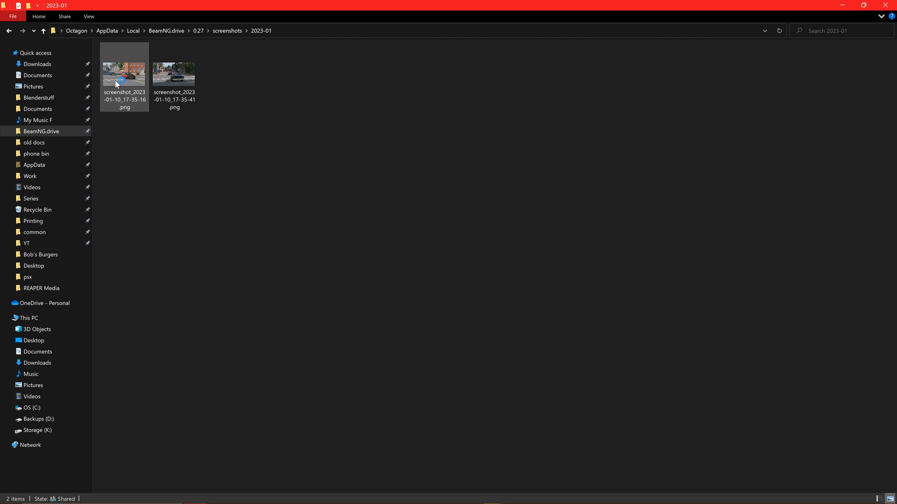
right_click(119, 80)
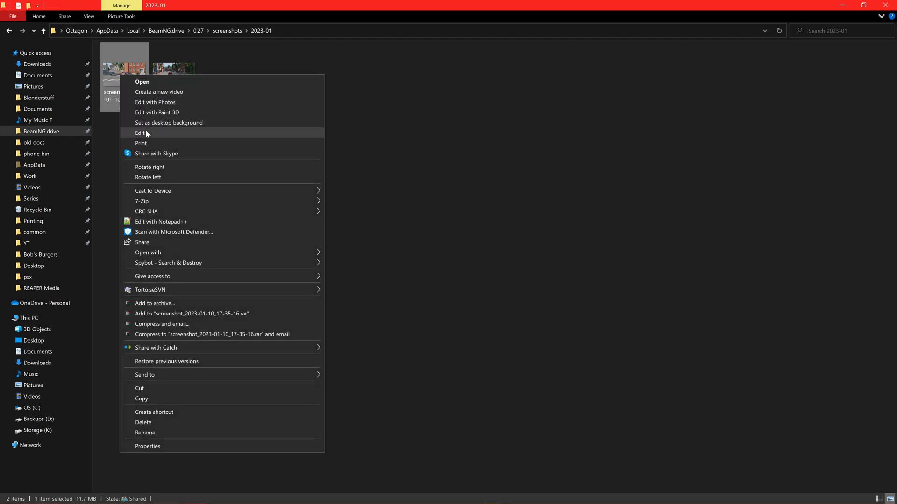
click(139, 132)
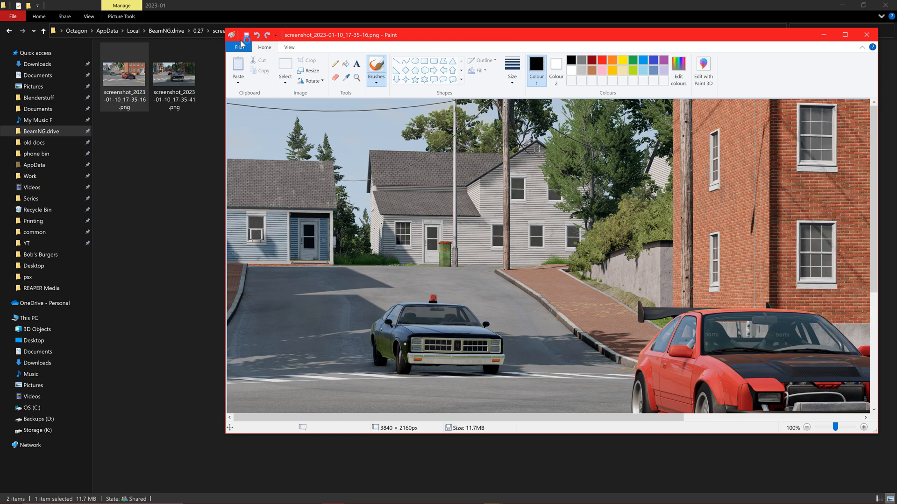
Step: Resize the screenshot from 3840×2160 to 1920×1080 pixels, keeping aspect ratio
click(312, 71)
text(192)
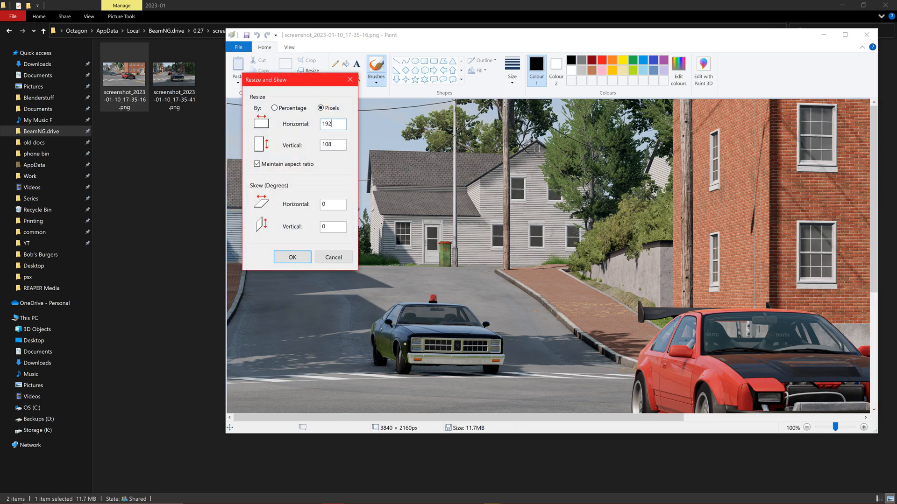
click(292, 258)
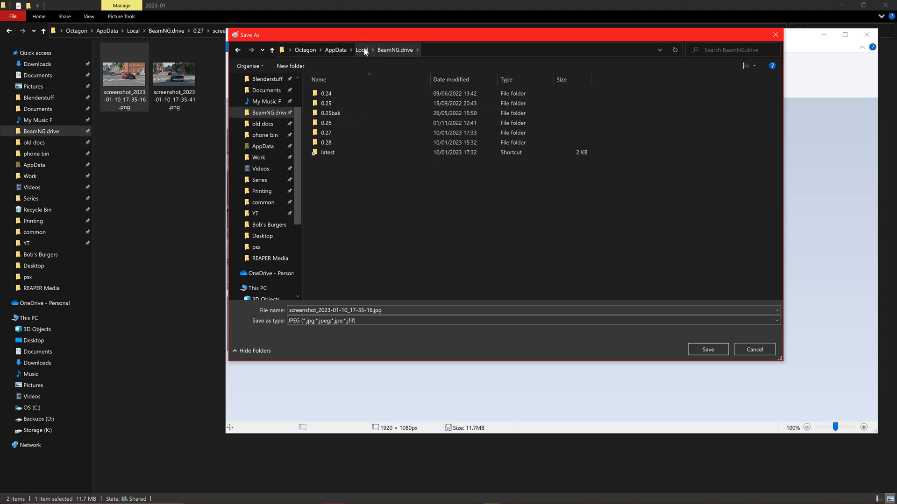
Step: Save the image as preview.jpg in missions\east_coast_usa\arrive\001-Tutorial
double_click(327, 133)
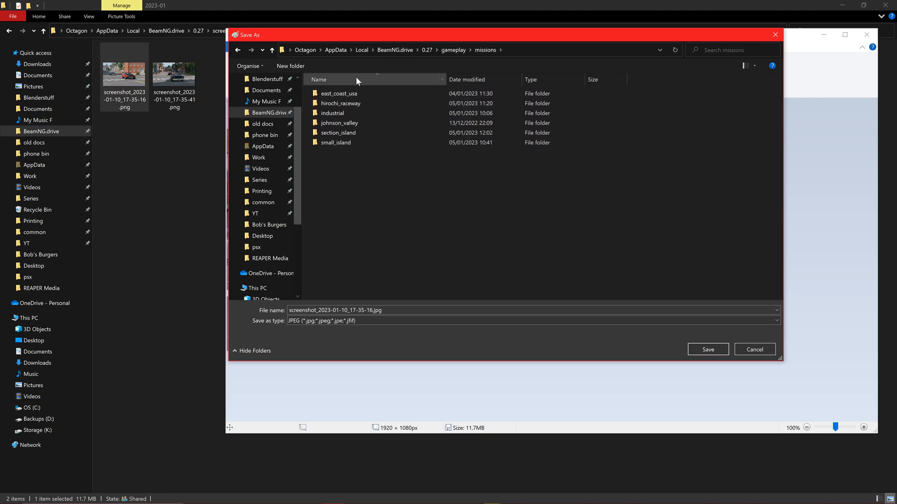
double_click(339, 93)
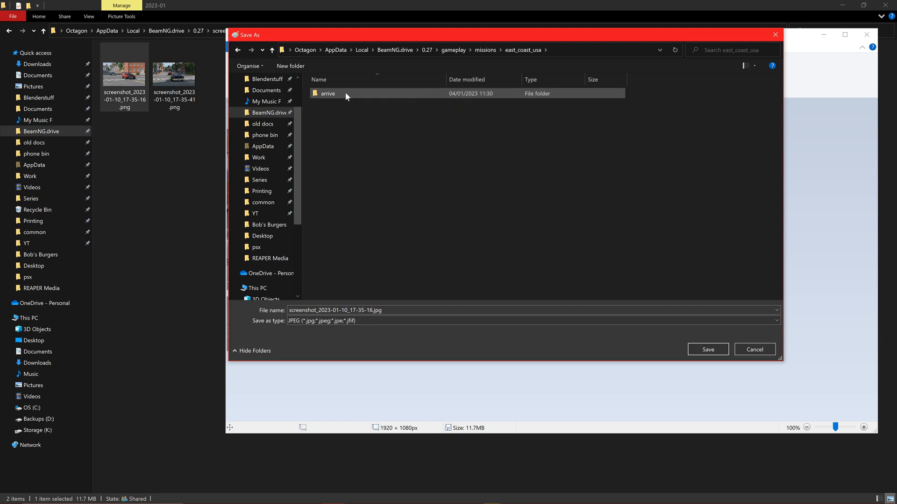
double_click(327, 94)
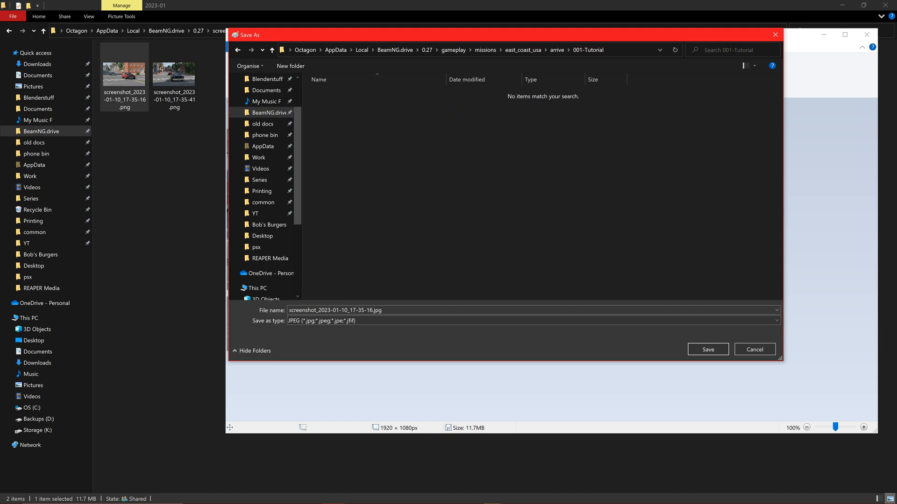
click(334, 310)
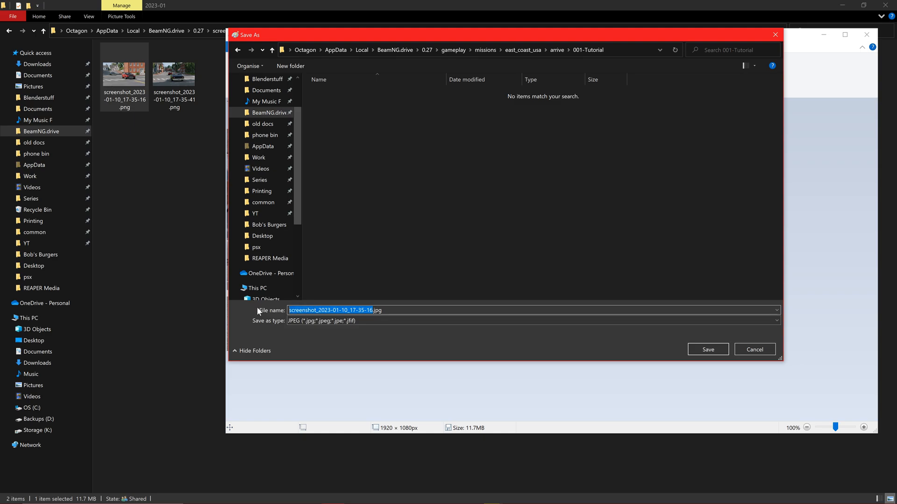
text(prev.jpg)
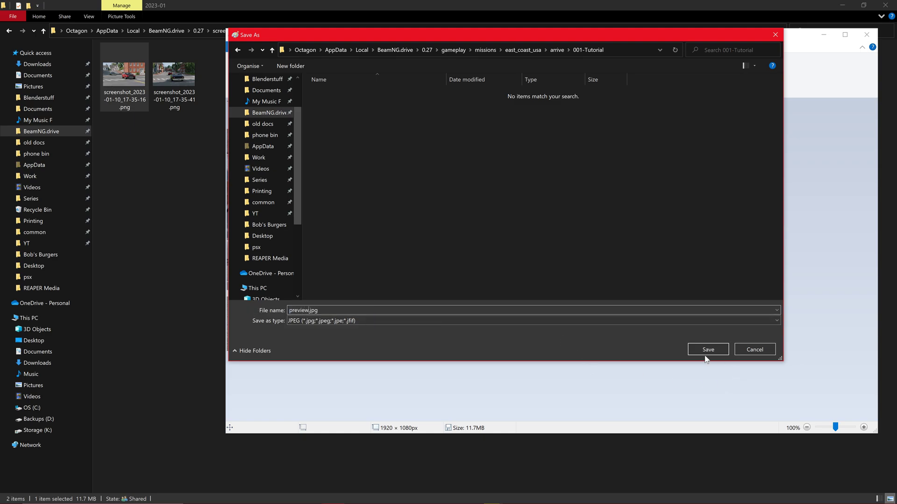
click(708, 349)
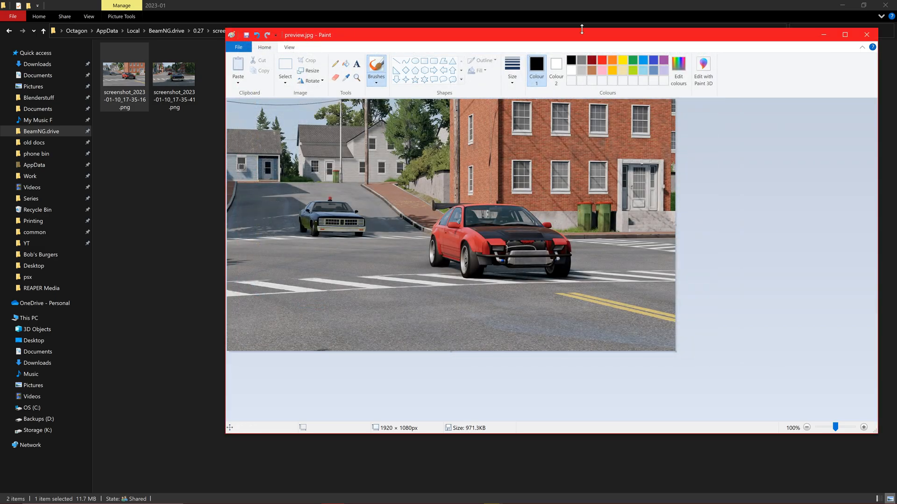
Step: Close the preview, open the second screenshot and resize it to 711×400 pixels
click(865, 34)
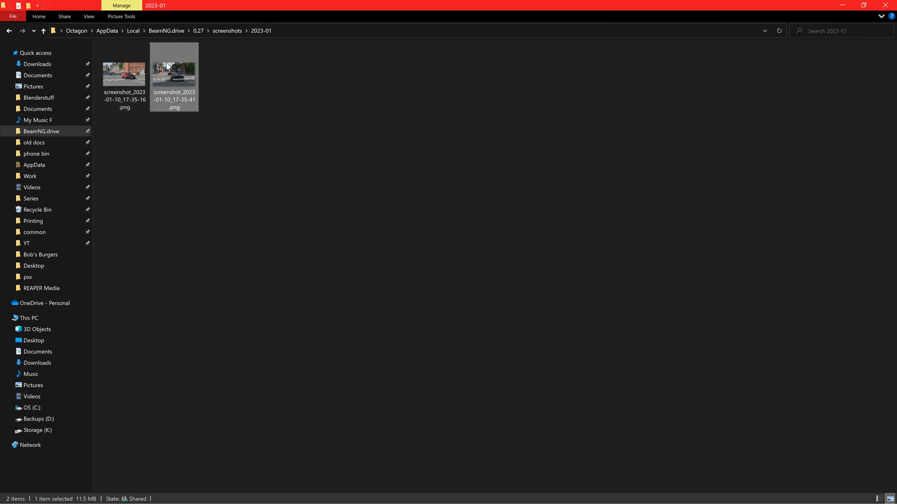
double_click(174, 73)
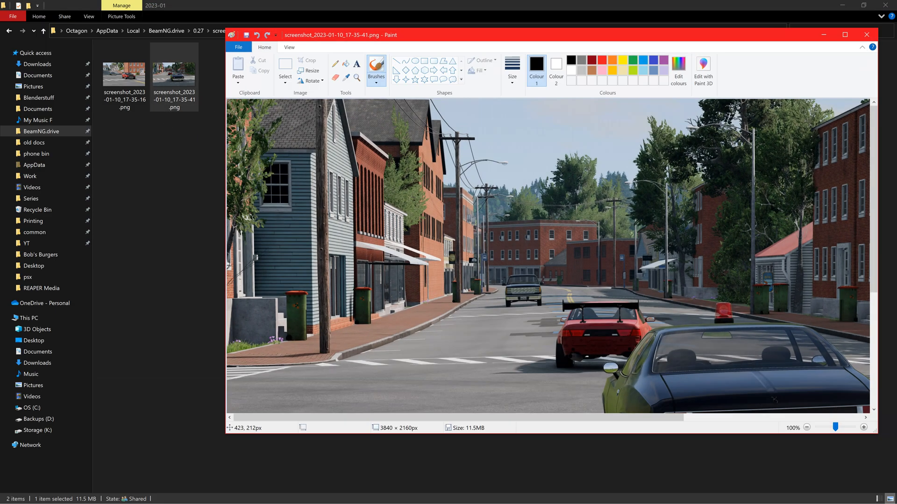
click(312, 71)
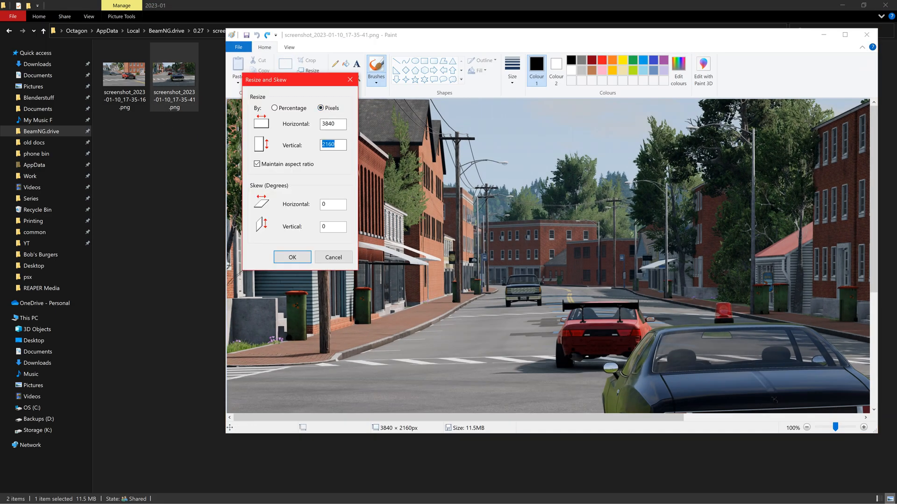
text(711)
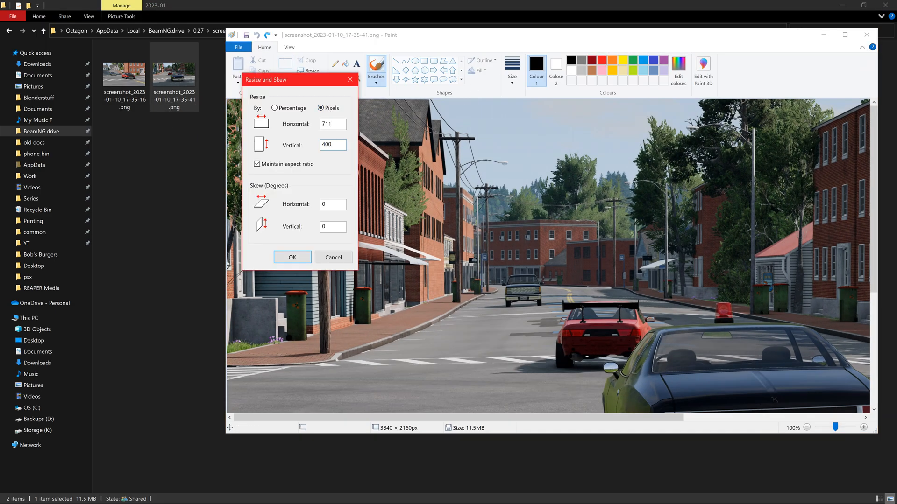
click(291, 258)
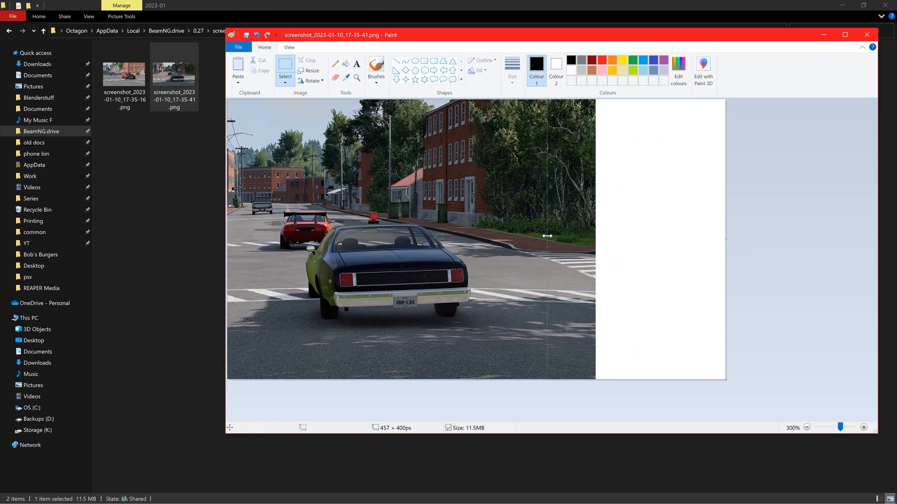
Step: Drag the canvas's right edge in until the image is a 400×400 square
drag(547, 236, 508, 236)
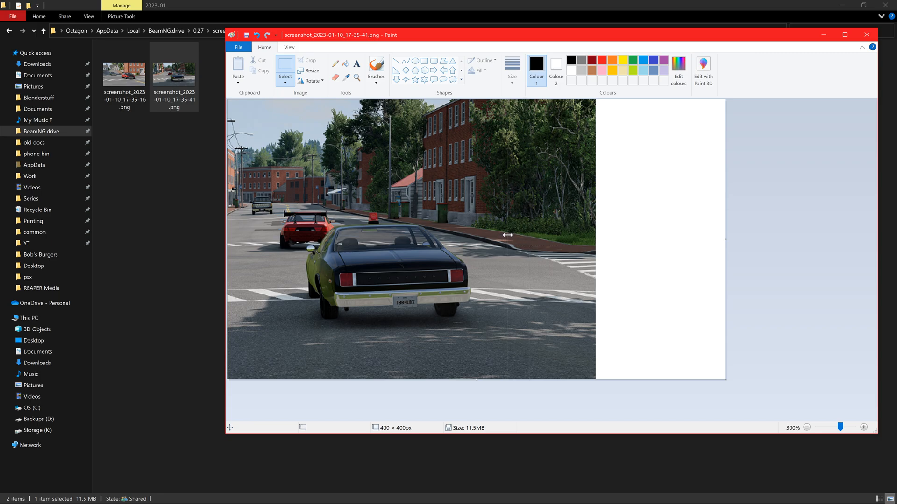
drag(595, 235, 505, 235)
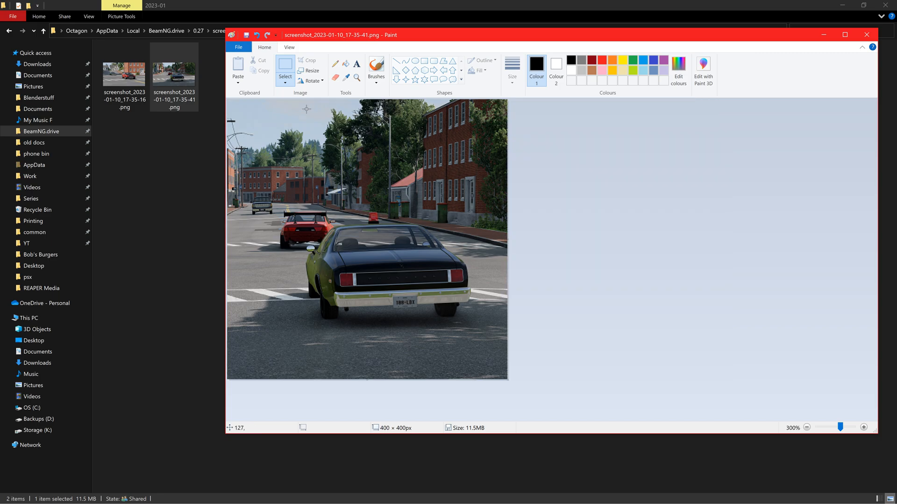
click(238, 47)
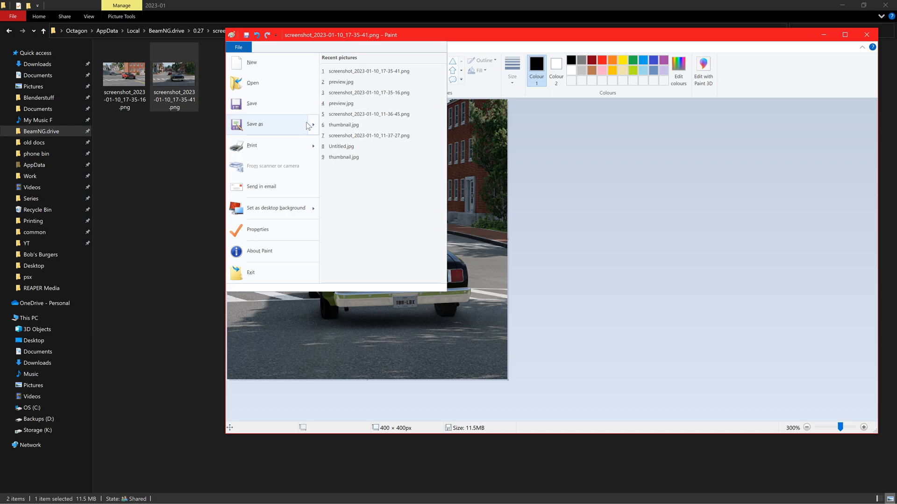
Step: Start Save As to store the square image as thumbnail.jpg beside preview.jpg
click(255, 124)
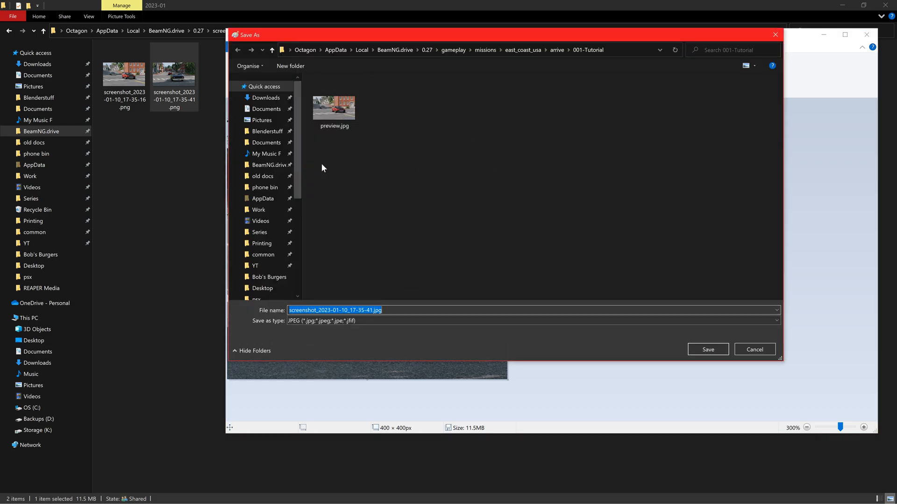
mouse_move(236, 307)
text(thumbnail)
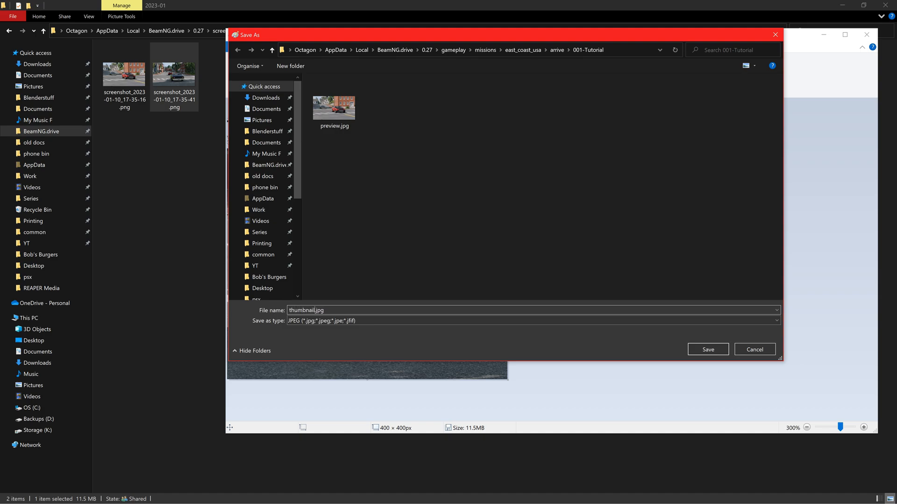
mouse_move(701, 349)
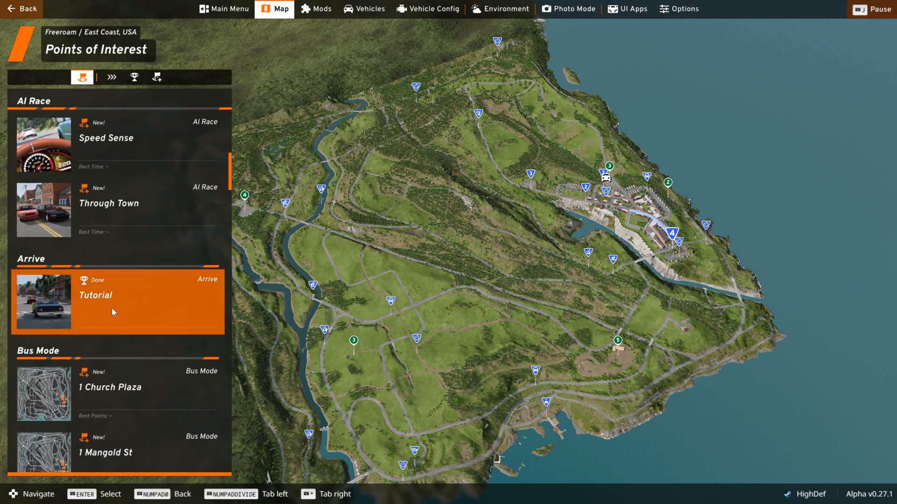
Step: Select the Tutorial entry under Arrive in Points of Interest to view its new thumbnail
click(112, 311)
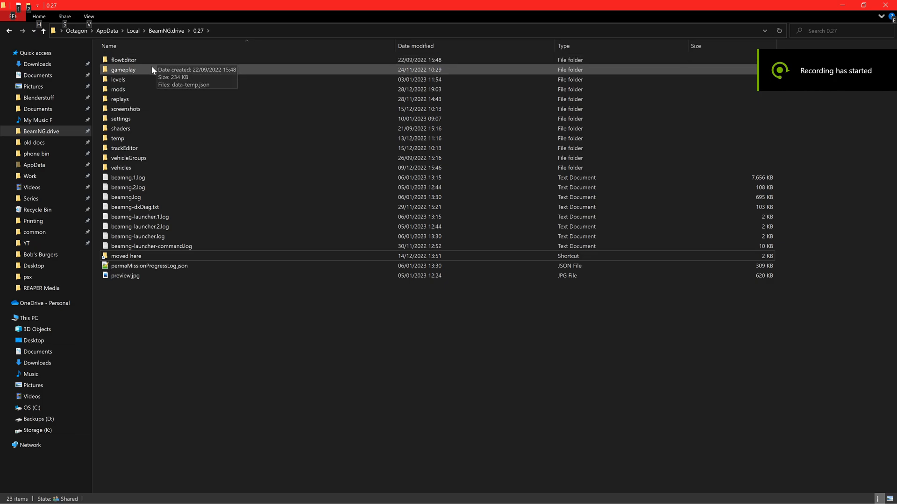
double_click(123, 69)
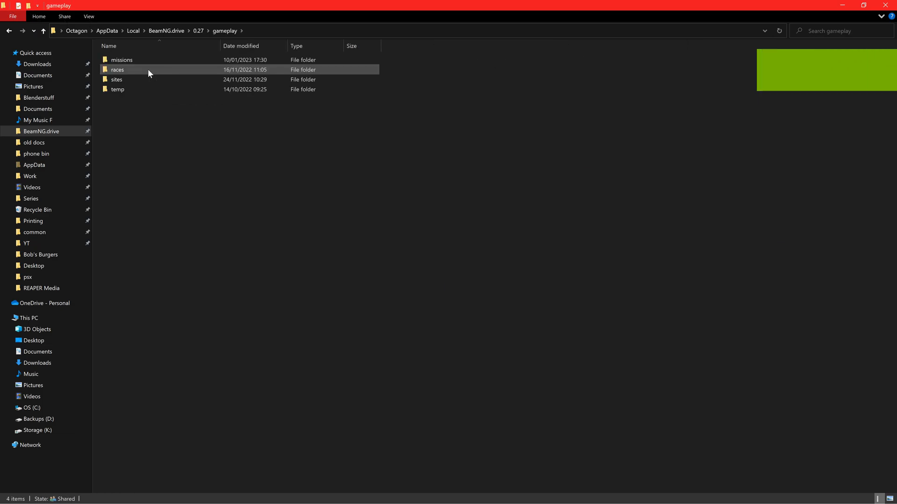
double_click(122, 60)
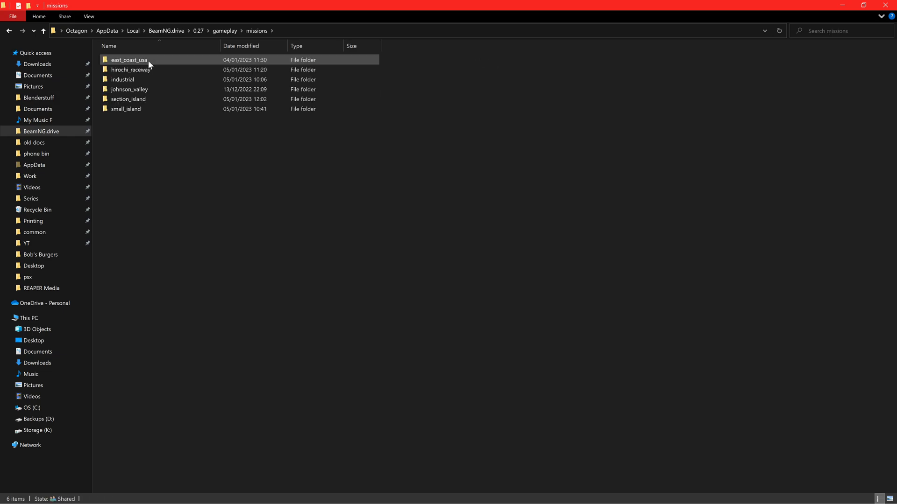
click(156, 125)
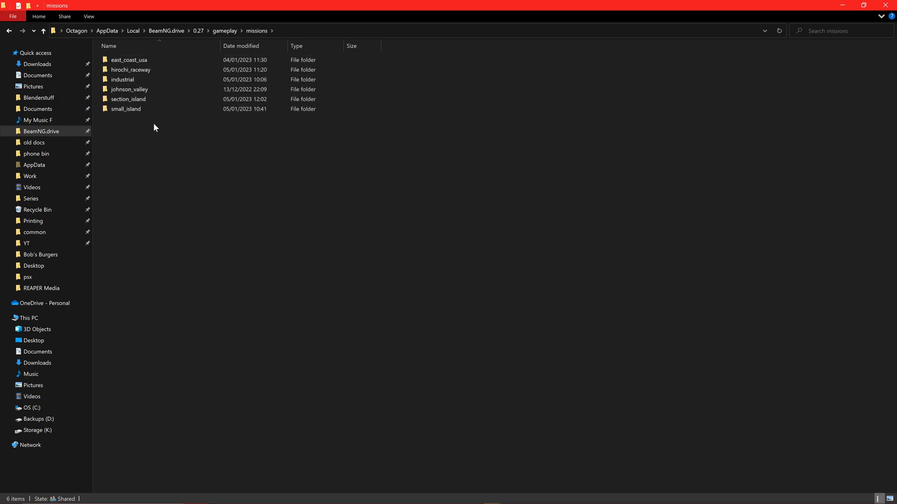
mouse_move(138, 62)
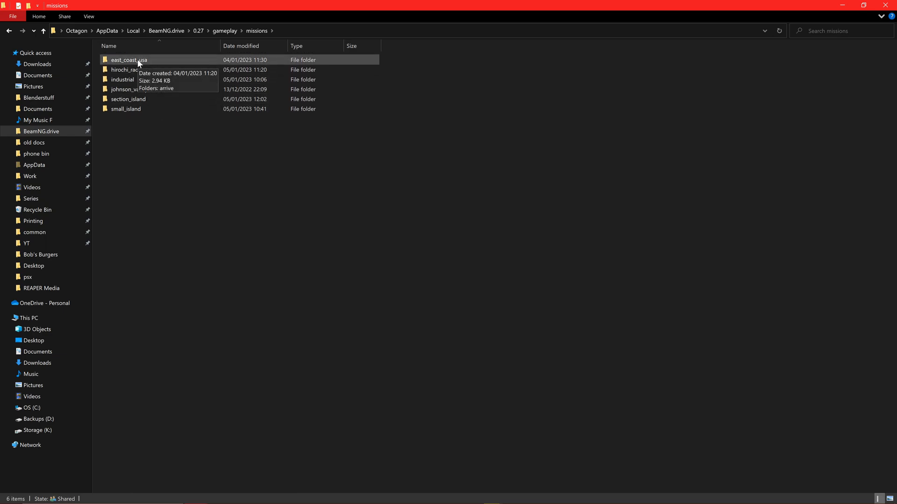
click(129, 60)
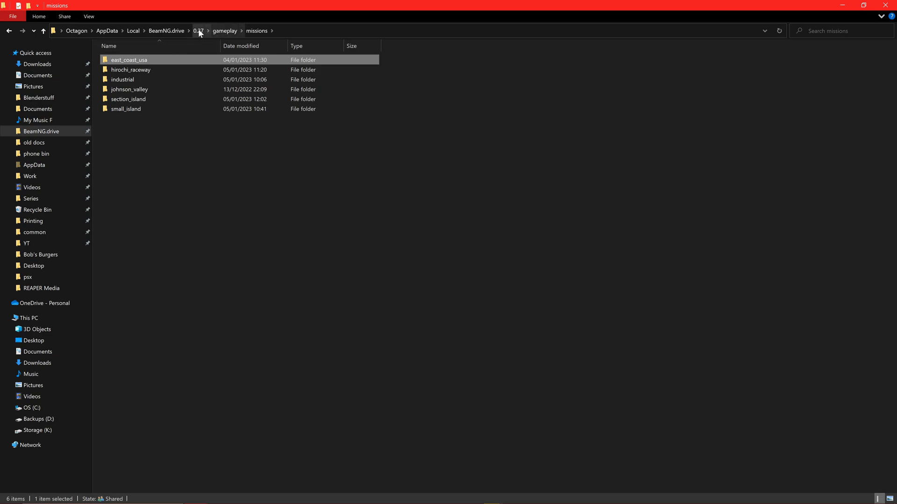
click(198, 30)
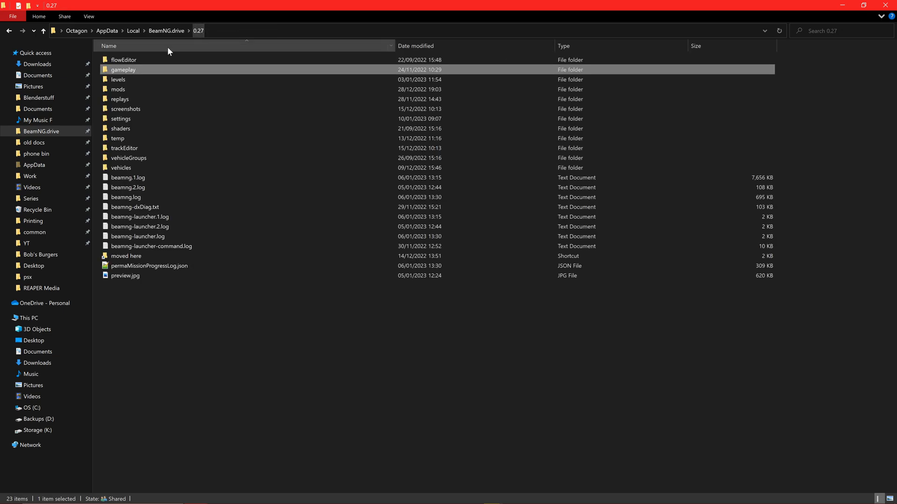
Step: Create a new folder named mymod inside mods\unpacked, then return to 0.27
double_click(120, 90)
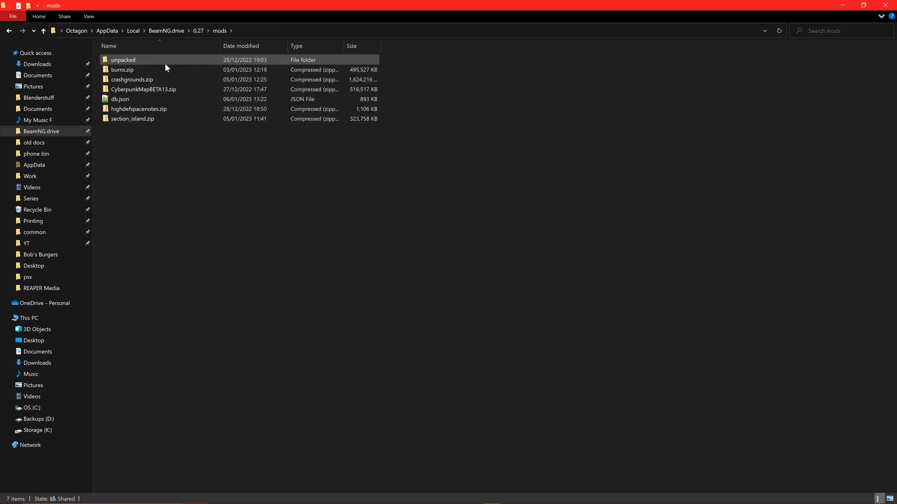
double_click(123, 60)
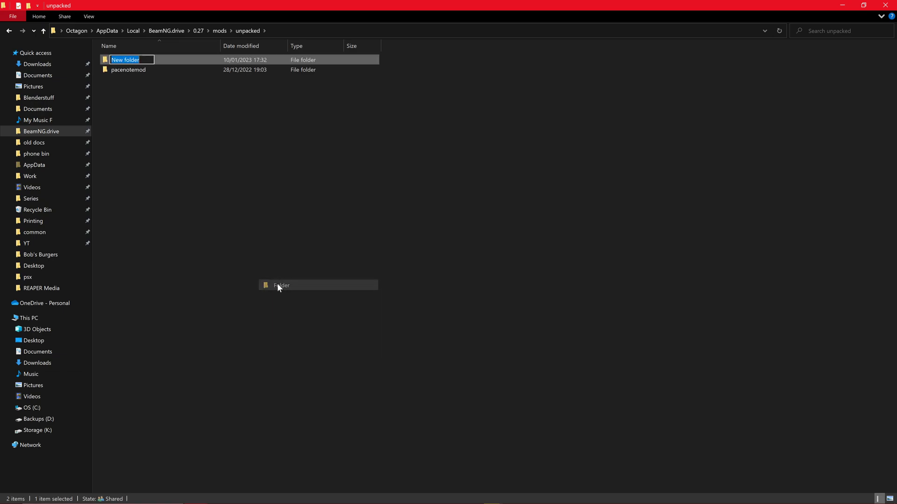
text(mymod)
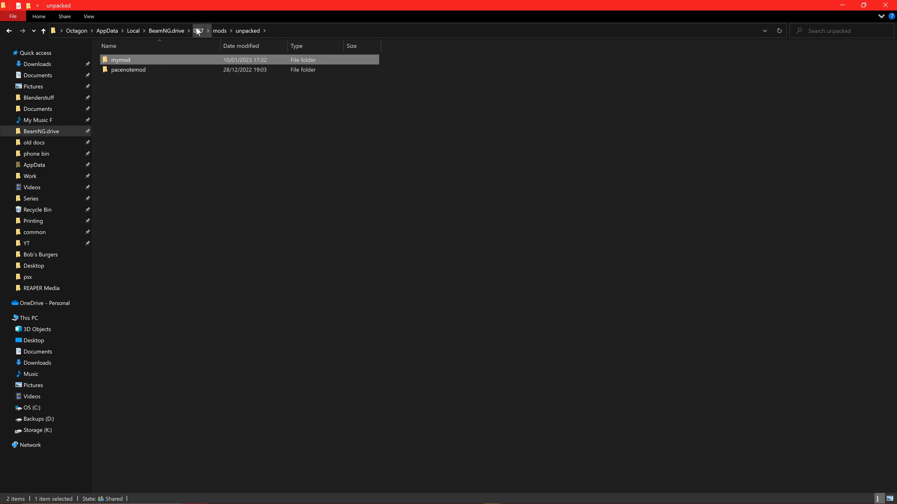
click(198, 30)
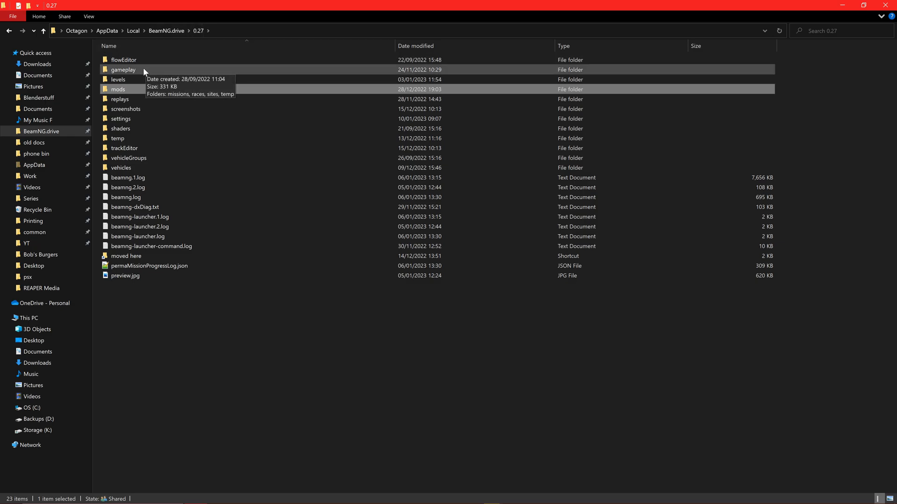
mouse_move(129, 80)
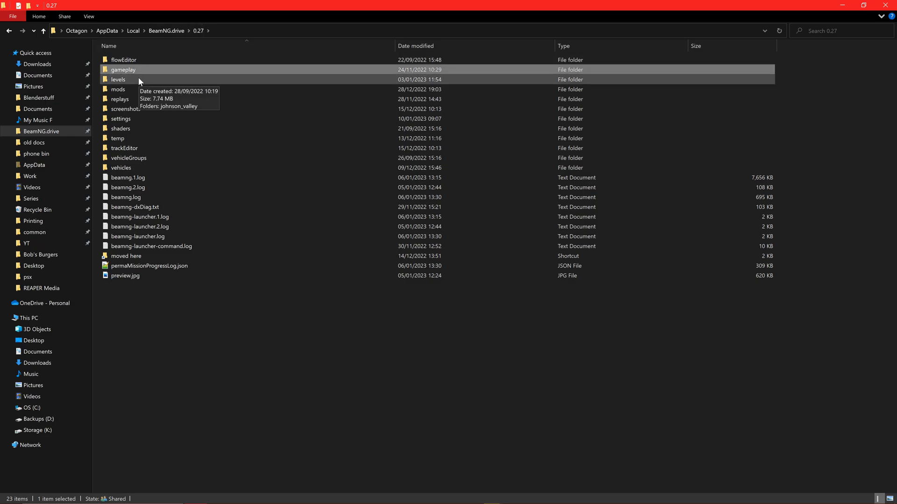
Step: Browse mymod\gameplay\missions\east_coast_usa down to 001-Tutorial with info.json, then go back up to unpacked
double_click(119, 90)
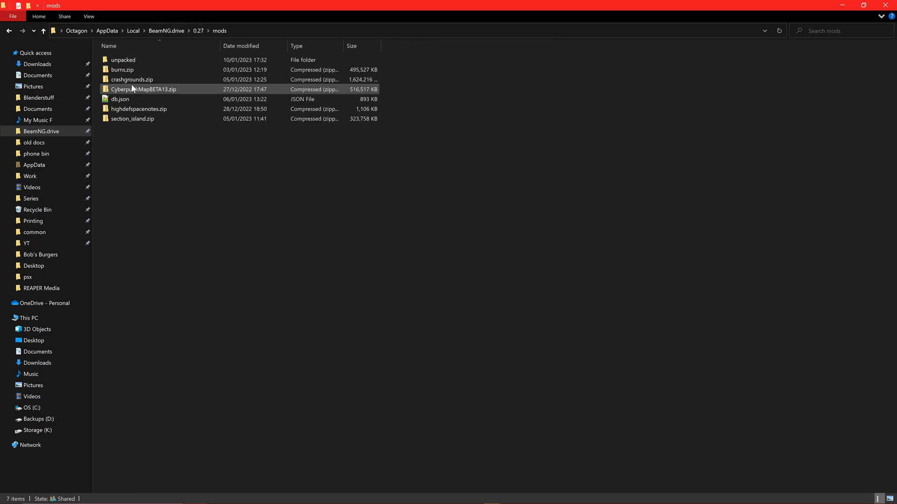
double_click(124, 60)
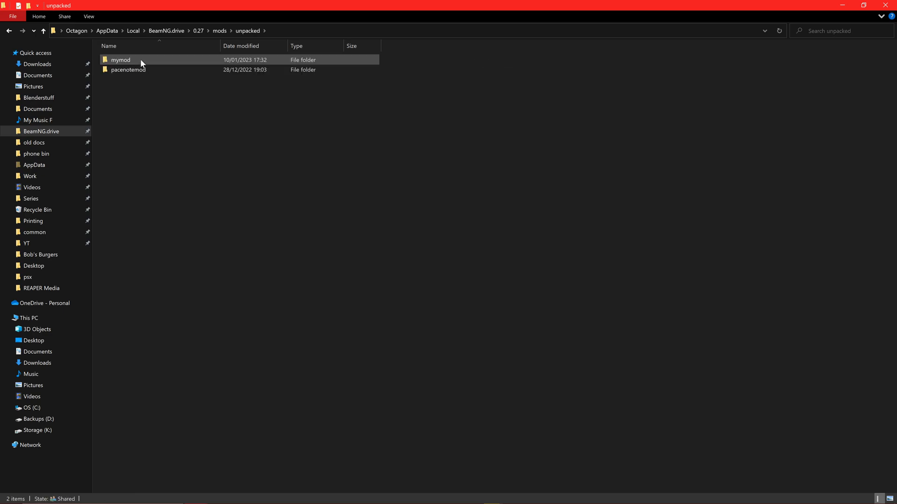
double_click(121, 60)
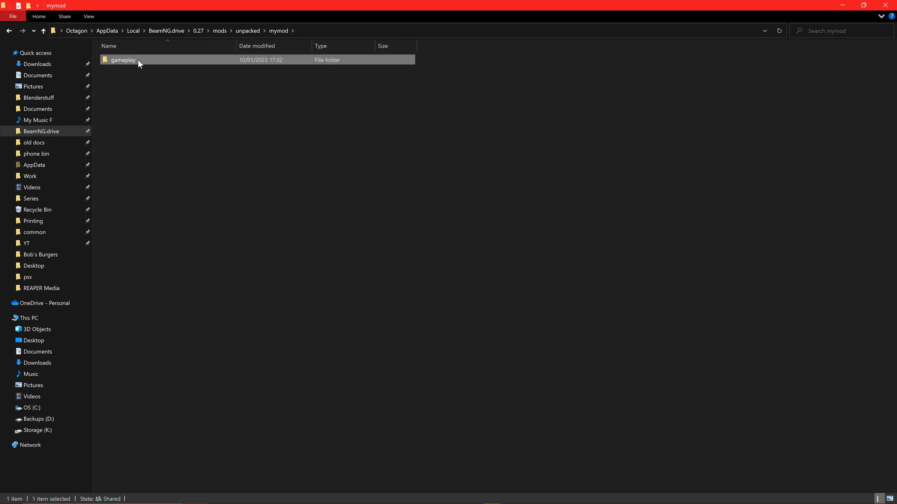
double_click(122, 59)
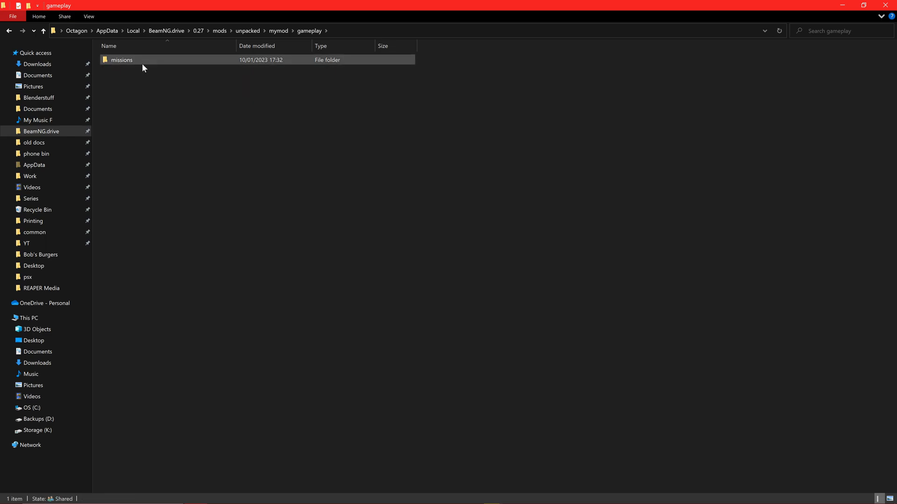
double_click(121, 60)
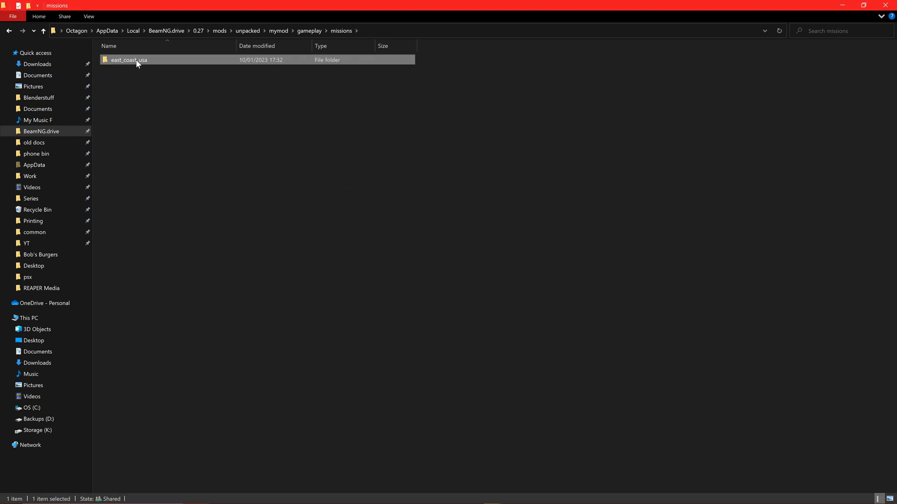
double_click(127, 60)
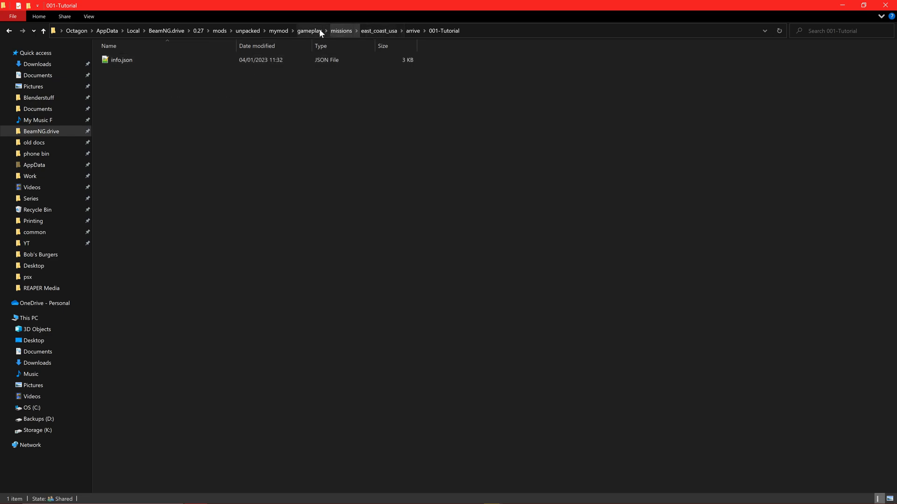
click(278, 31)
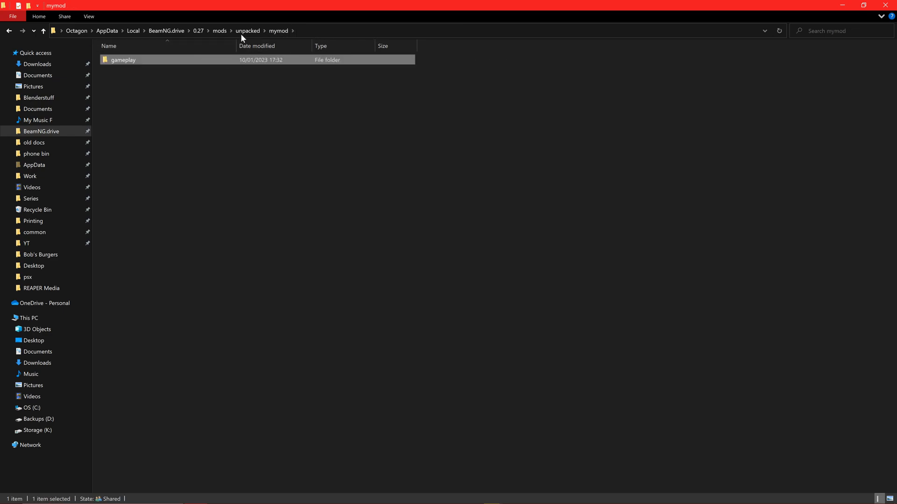
click(248, 31)
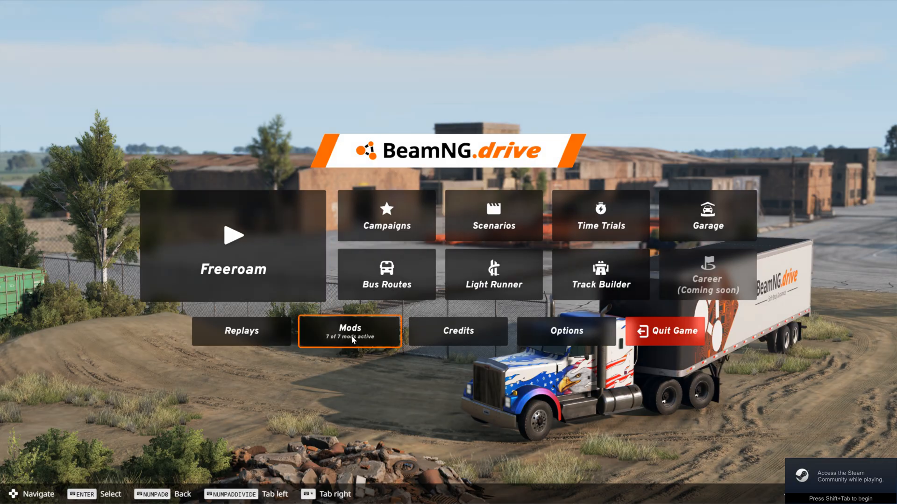
Step: In the mod manager, pack the unpacked mymod into mymod.zip
click(350, 331)
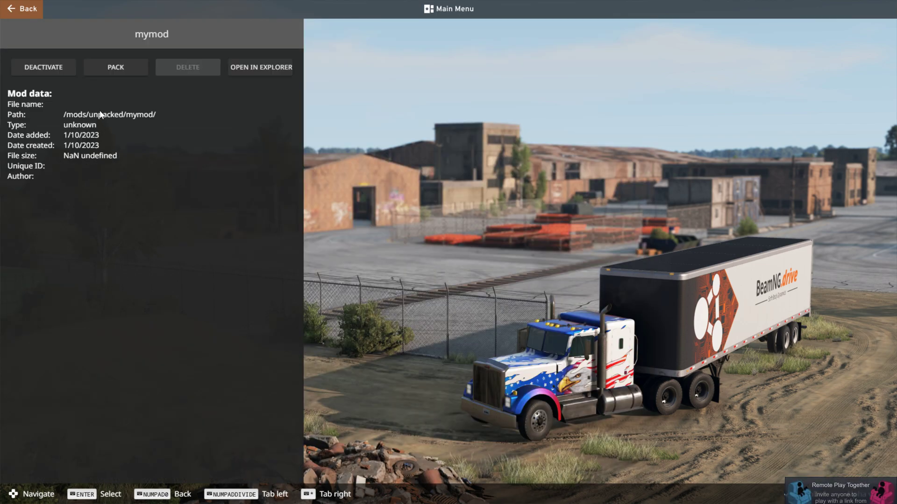
click(116, 68)
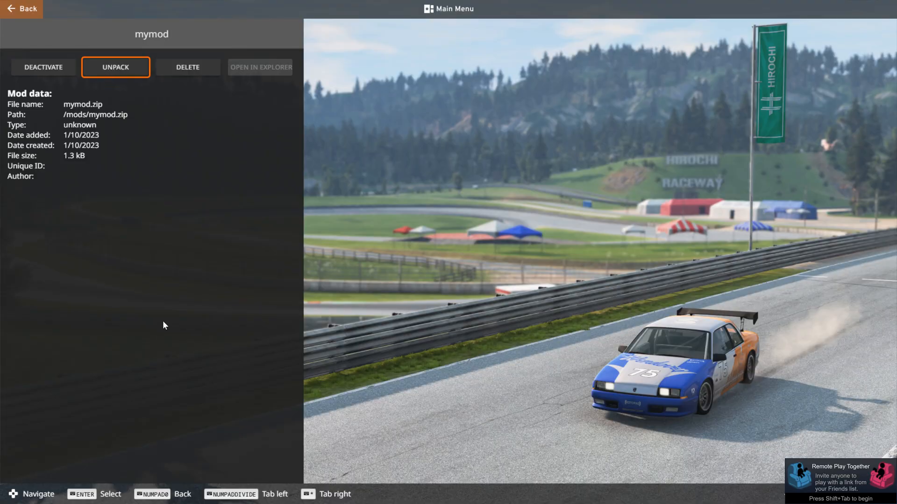
click(116, 67)
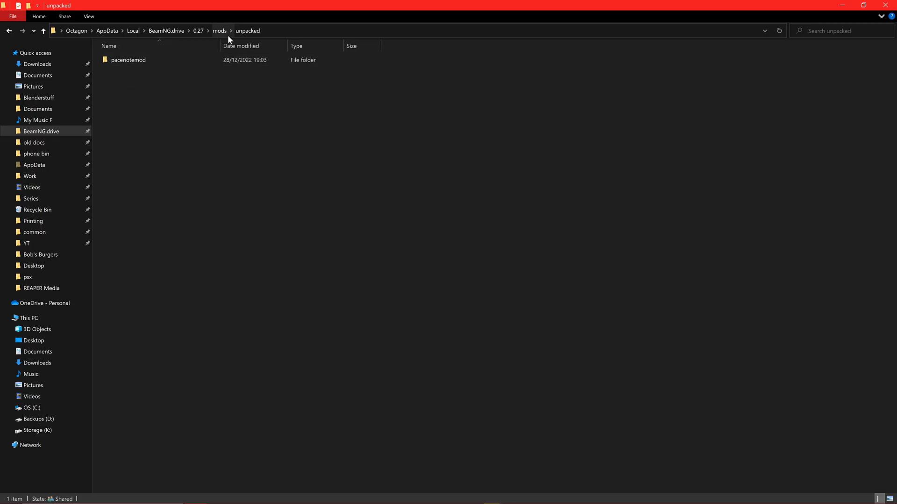
Step: Navigate up to the mods folder and select the new mymod.zip (2 KB)
click(219, 30)
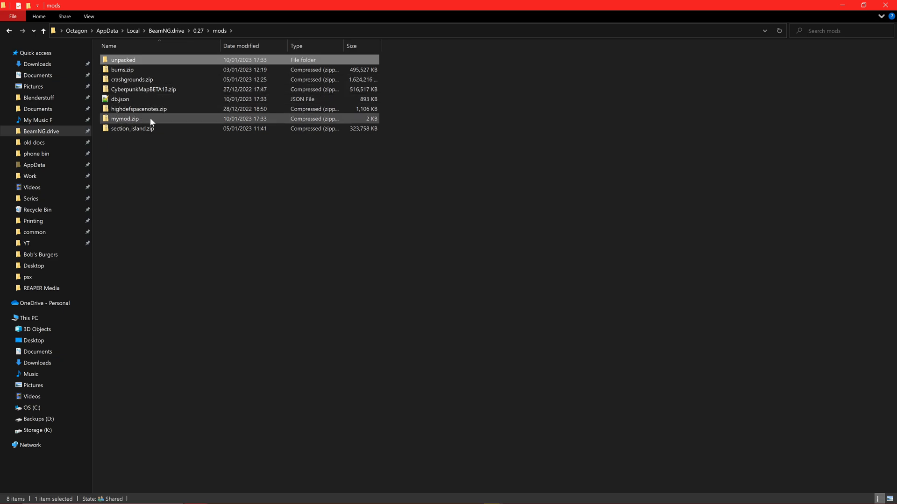
click(124, 119)
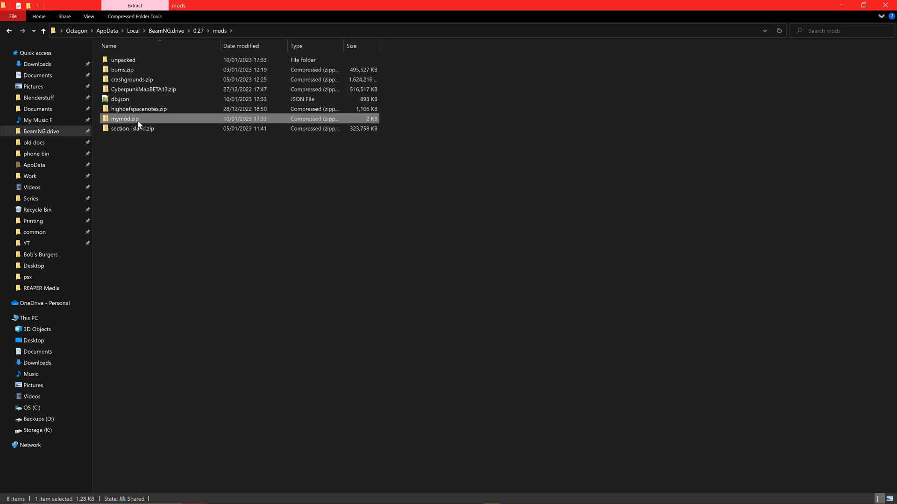